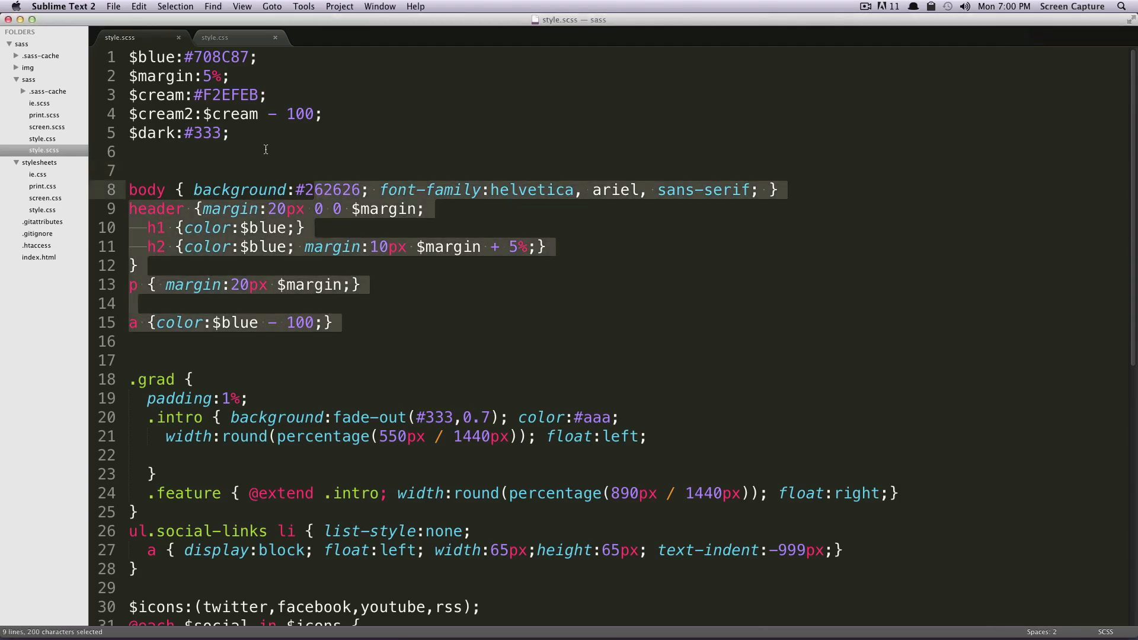
Inspect the compiled style.css against style.scss, then bring the Terminal running Sass forward
click(264, 149)
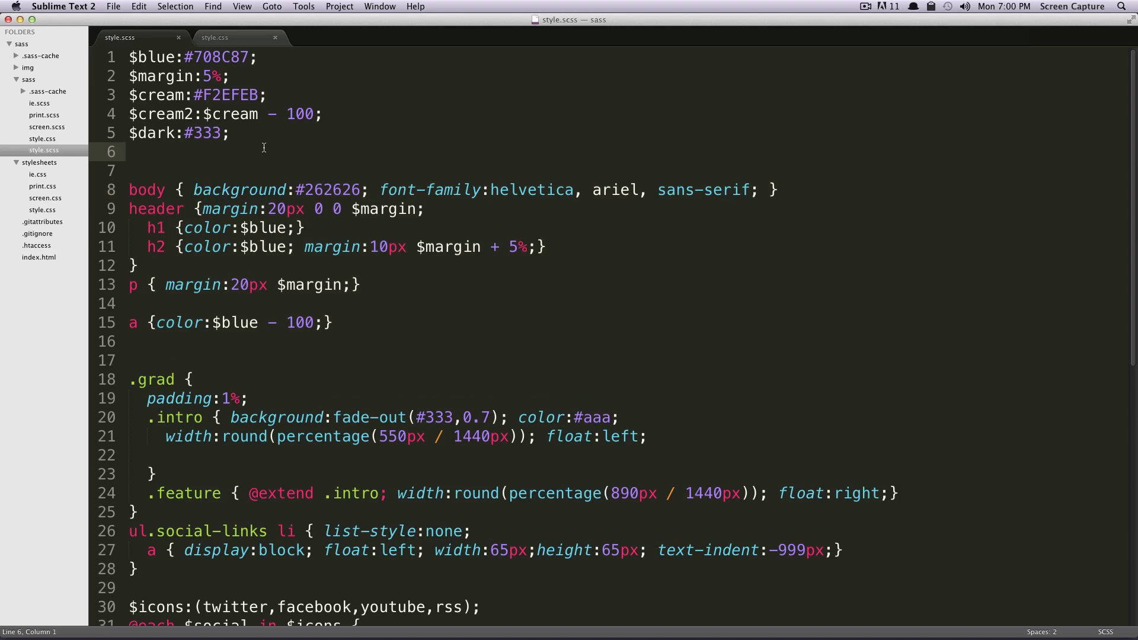
click(214, 37)
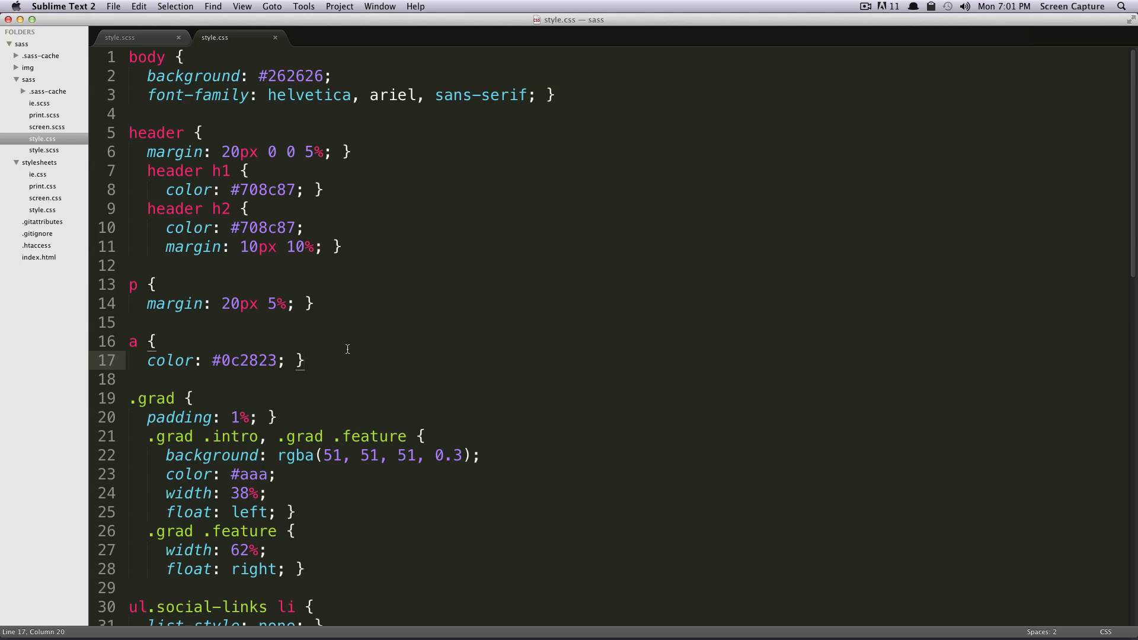
mouse_move(311, 284)
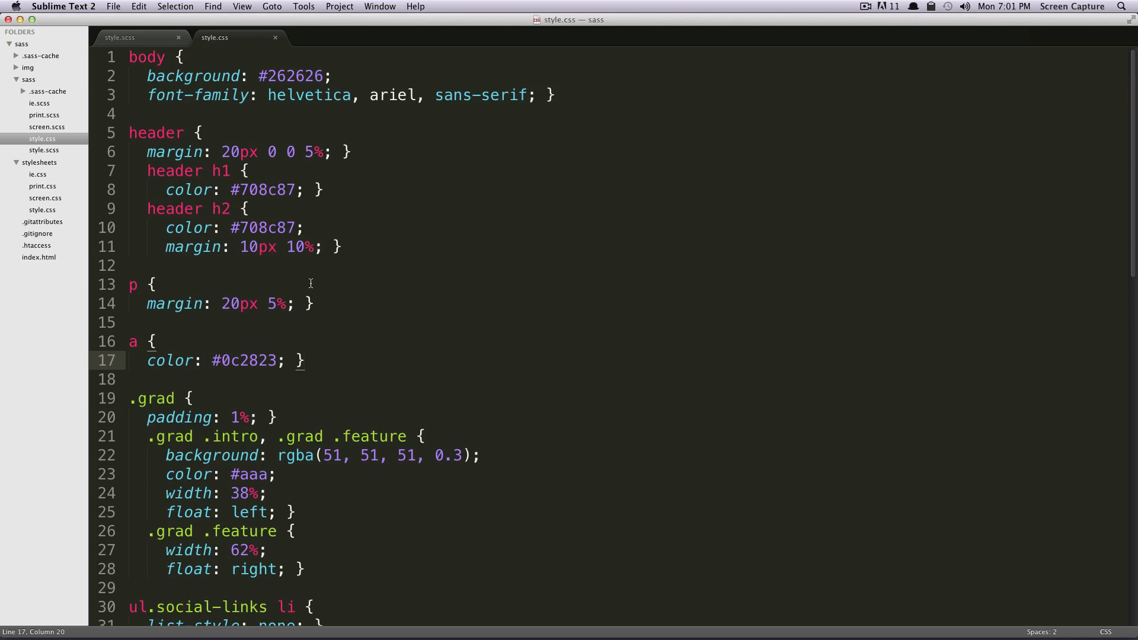
mouse_move(147, 46)
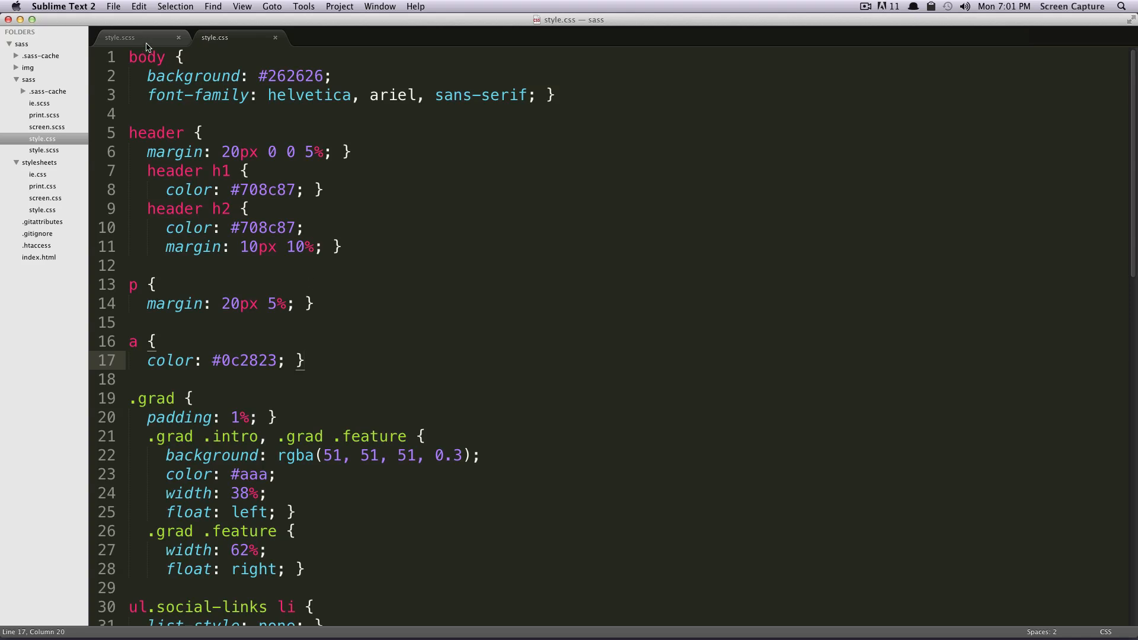
click(118, 37)
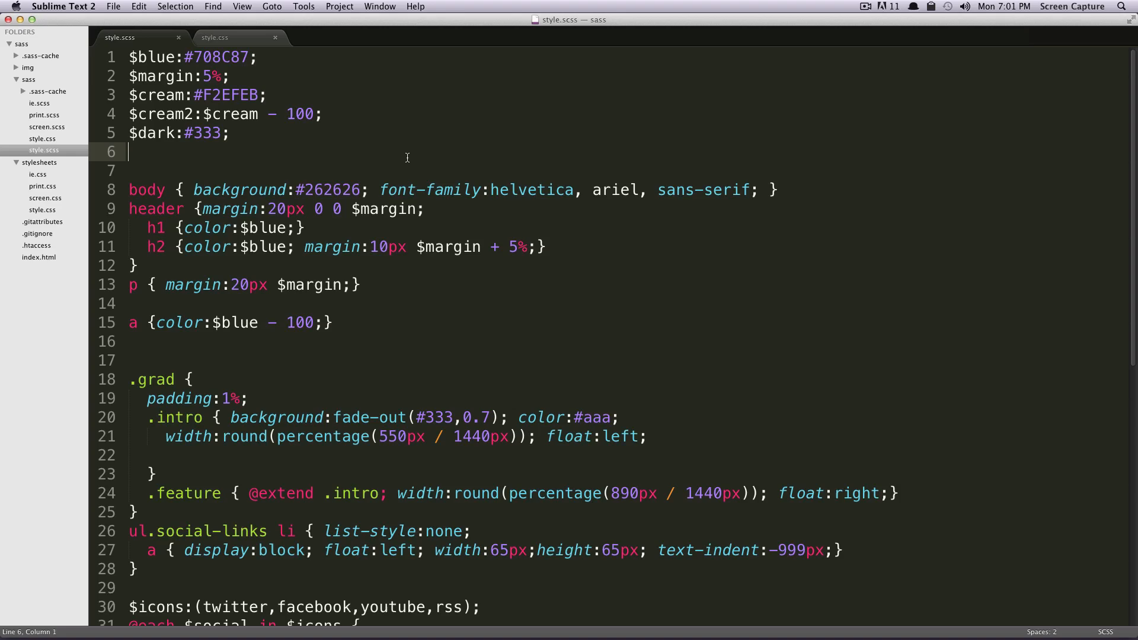
key(cmd+tab)
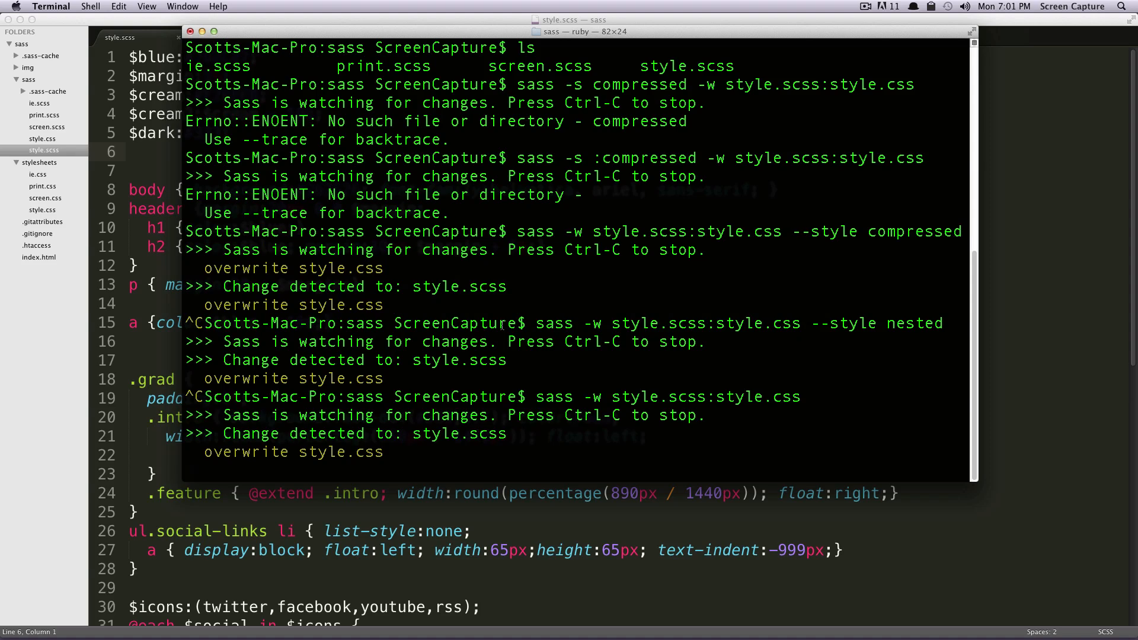
Stop the watcher and run 'sass -w style.scss:style.css --style expanded'
key(ctrl+c)
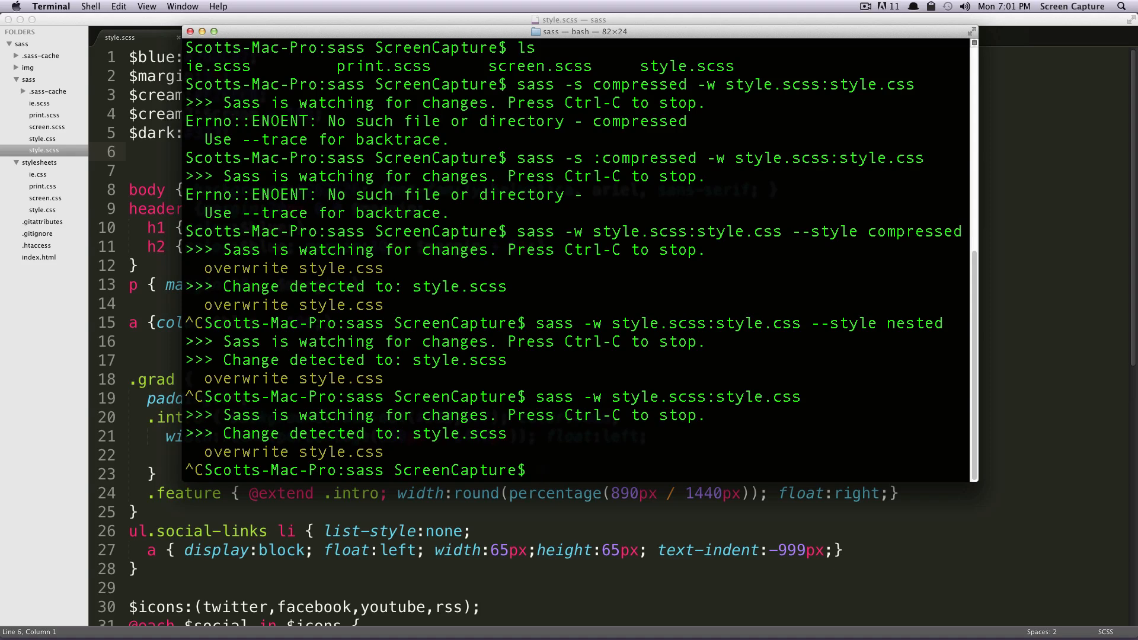
text(s)
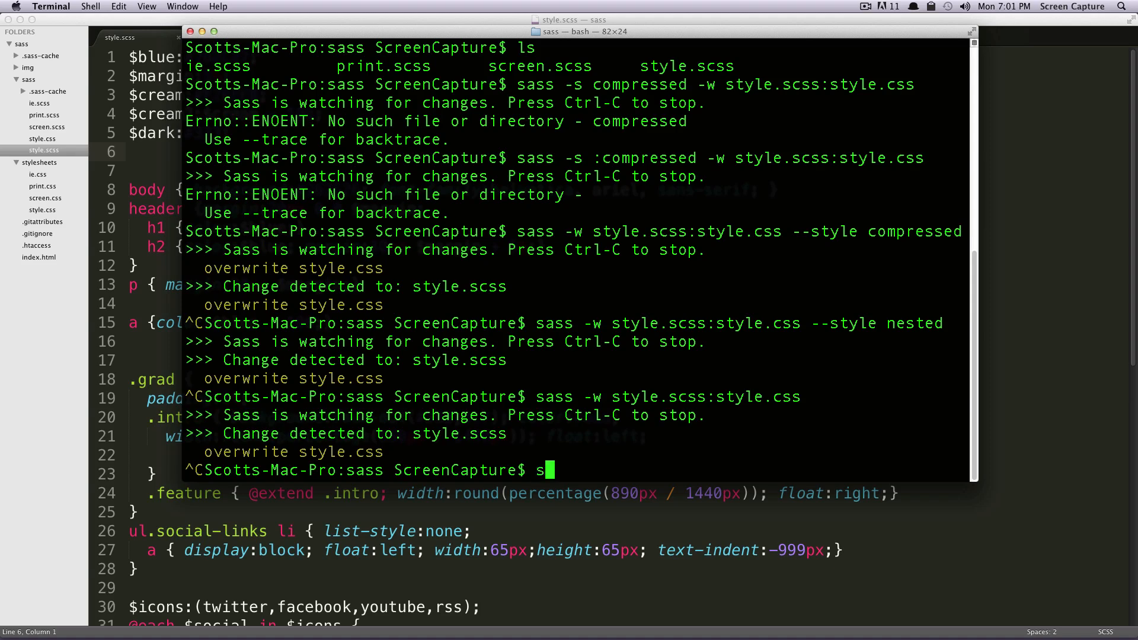
text(ass)
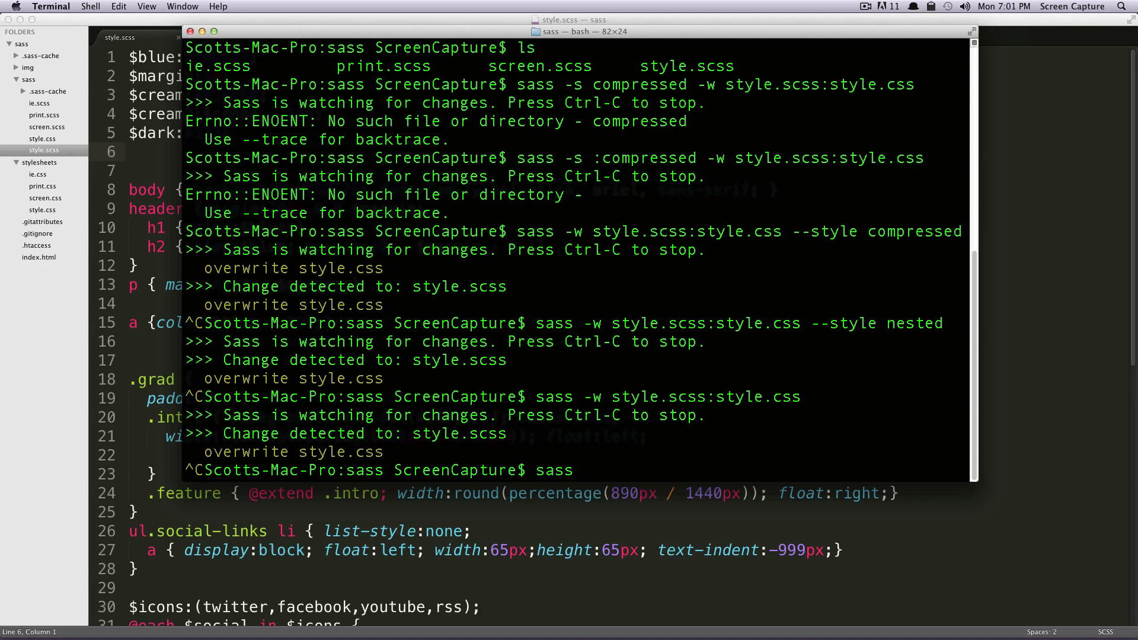
text(-)
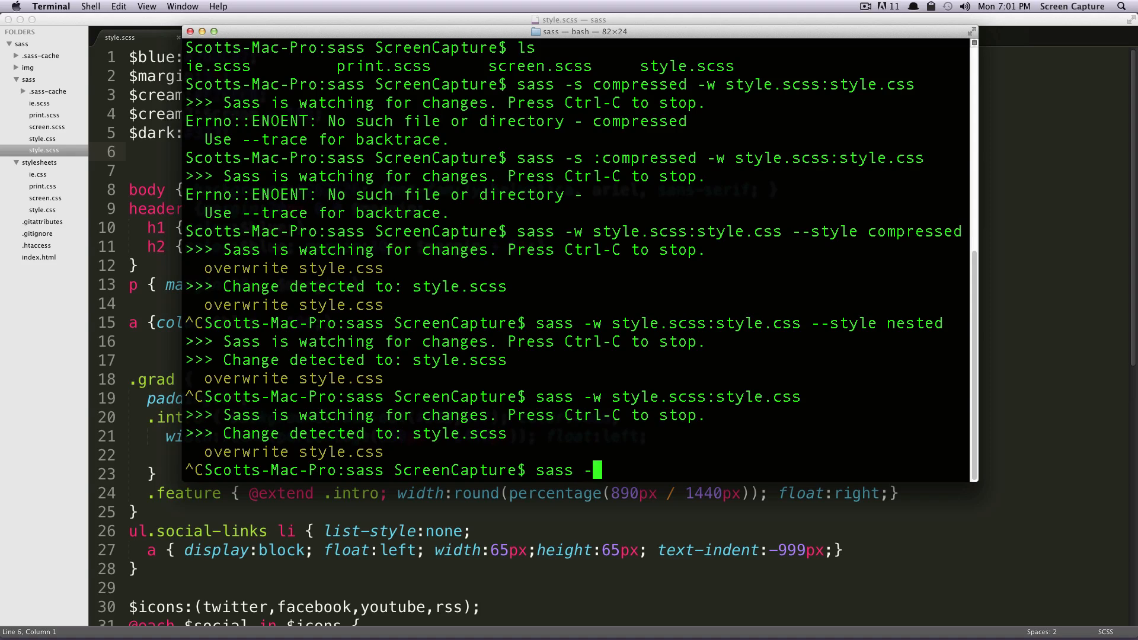
text(w)
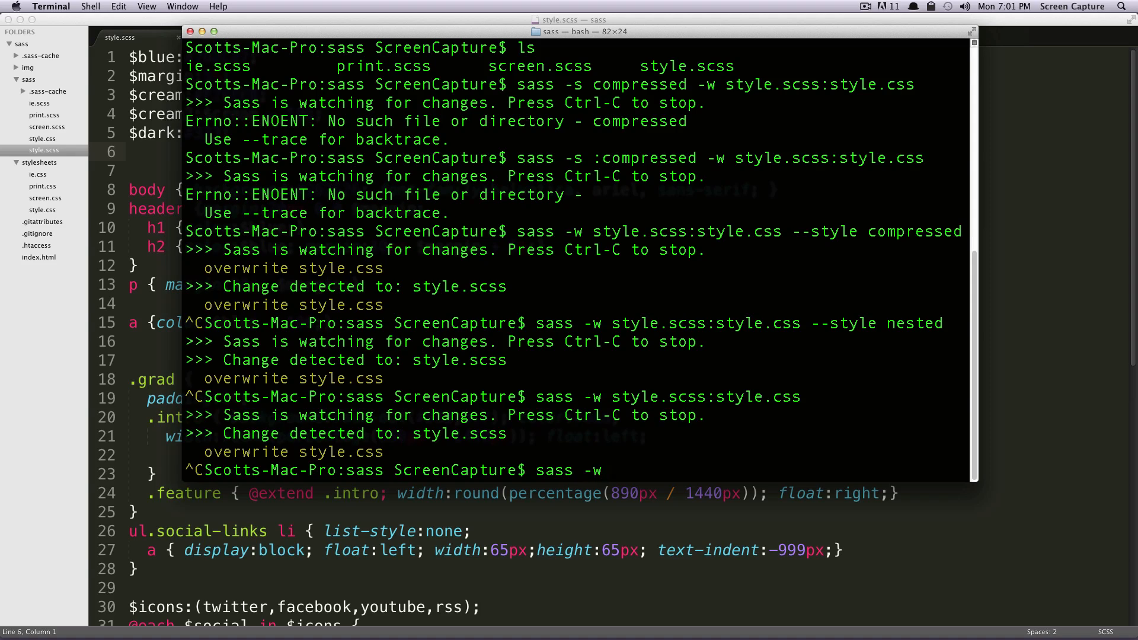
text(styel)
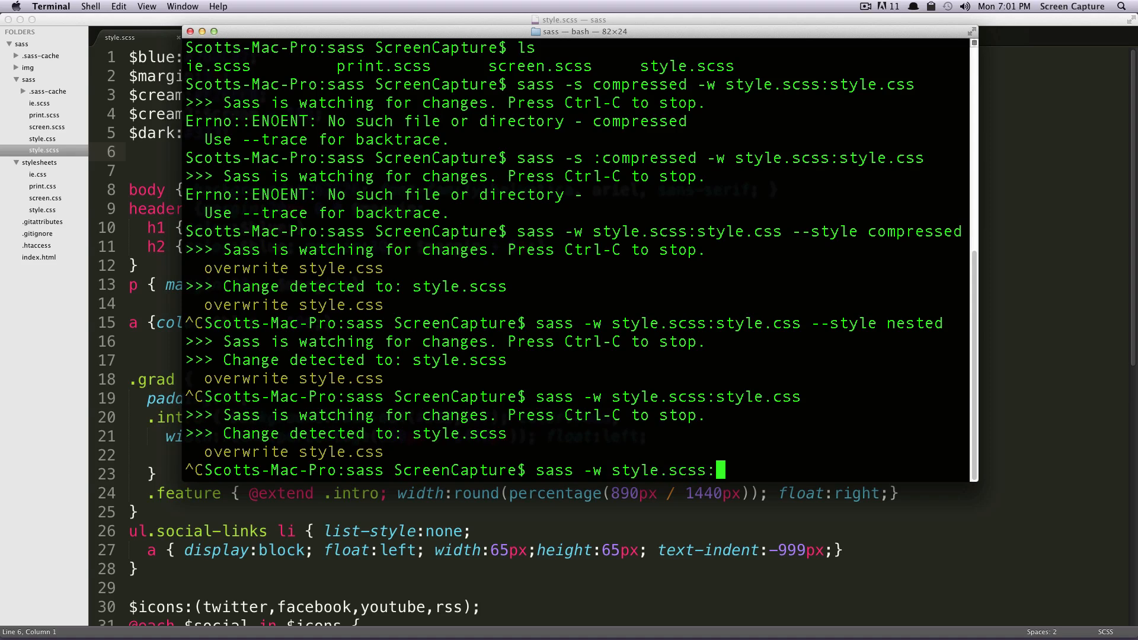
text(style.cs)
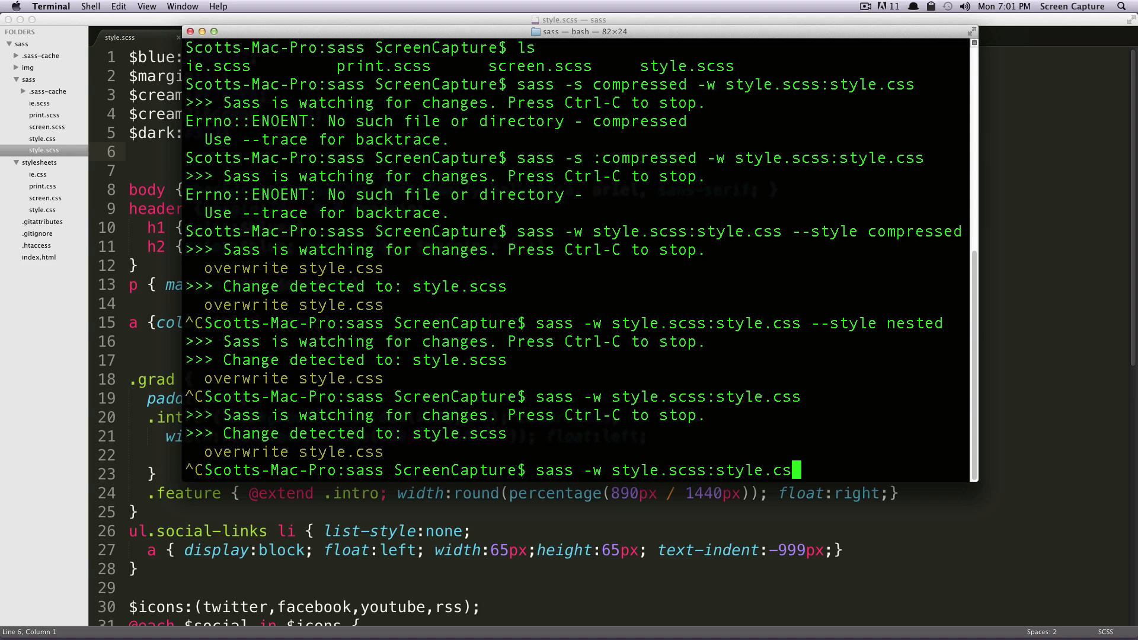
text(s)
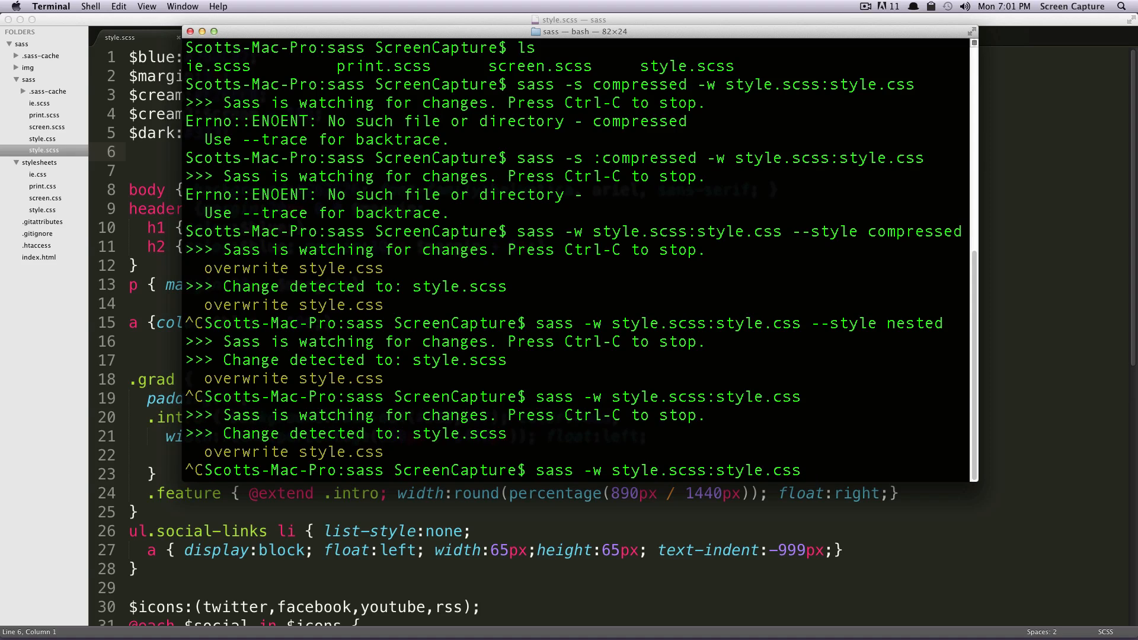
text(--)
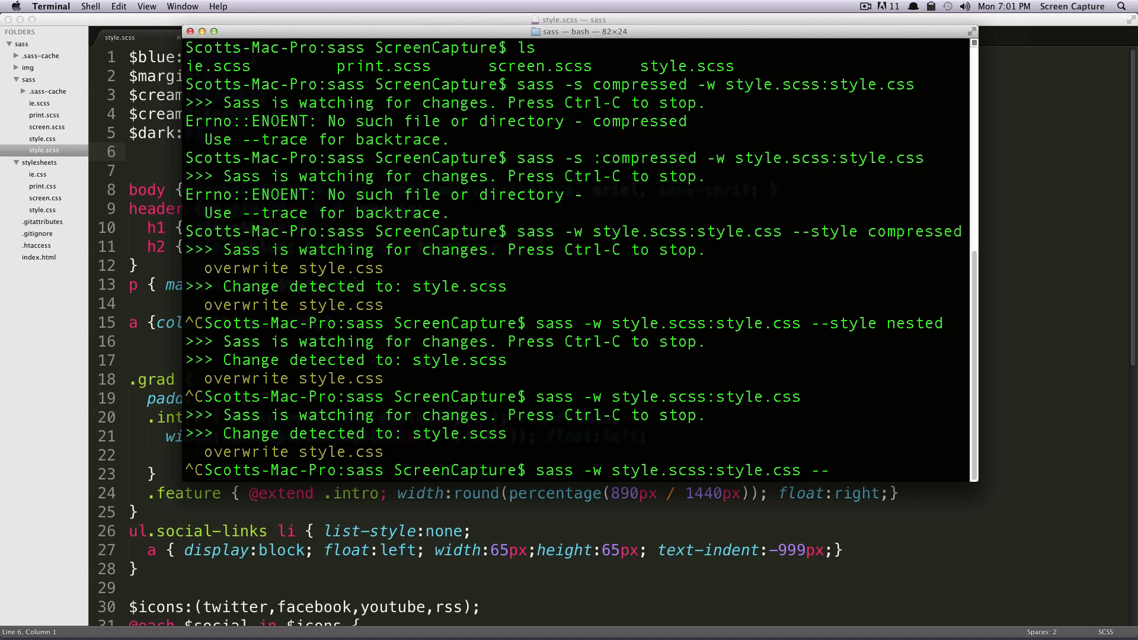
text(--style)
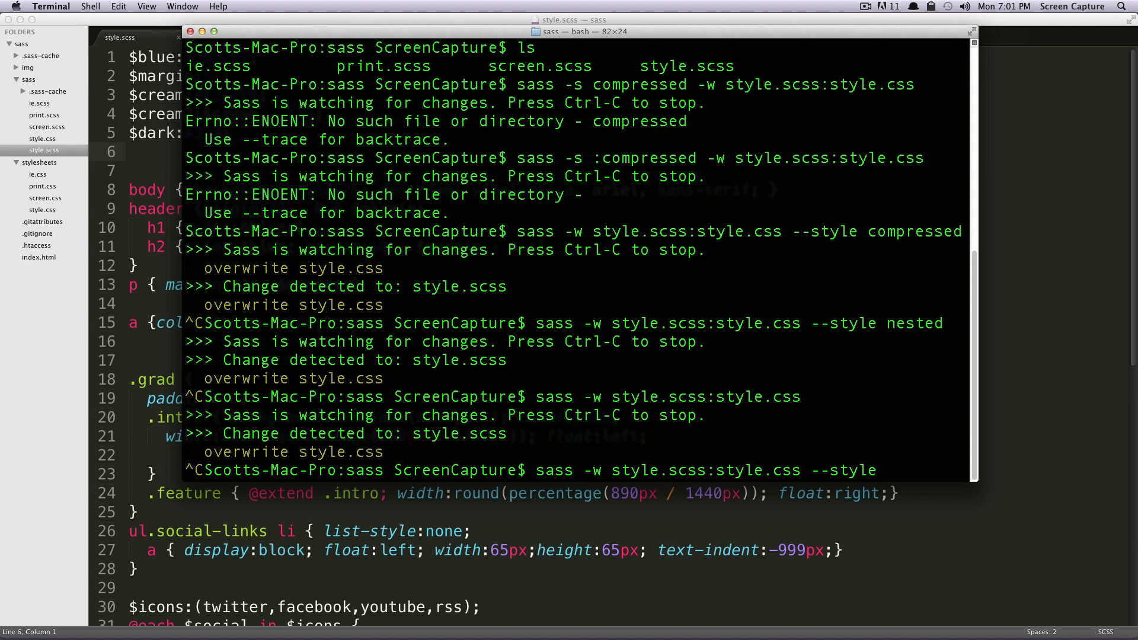
text(exp)
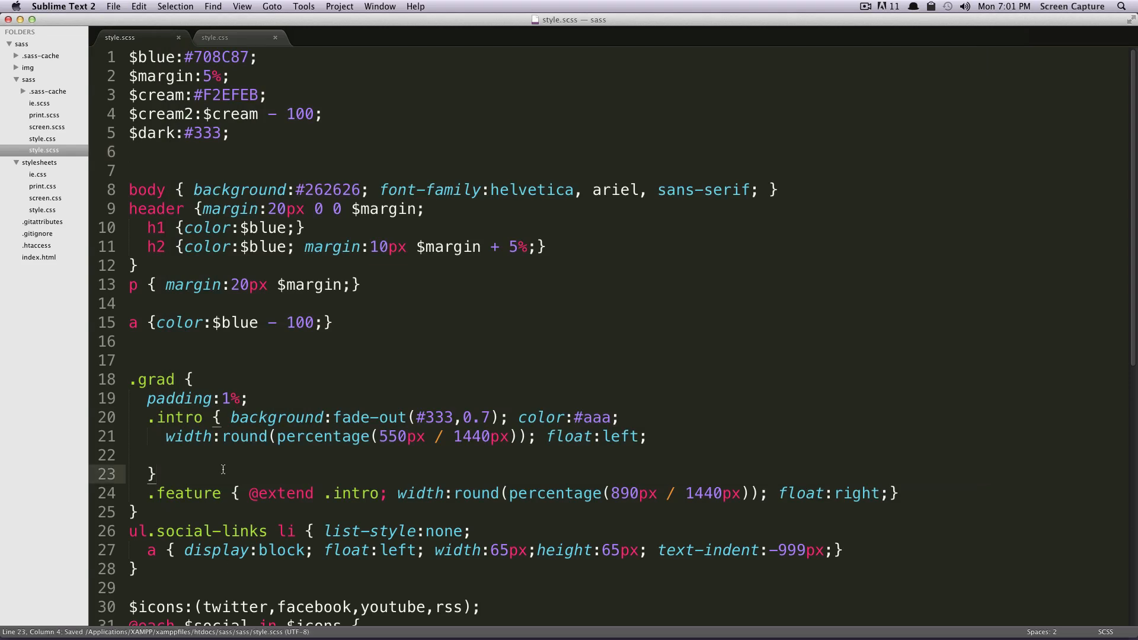
Scroll through style.css showing expanded output with each declaration on its own line
click(214, 37)
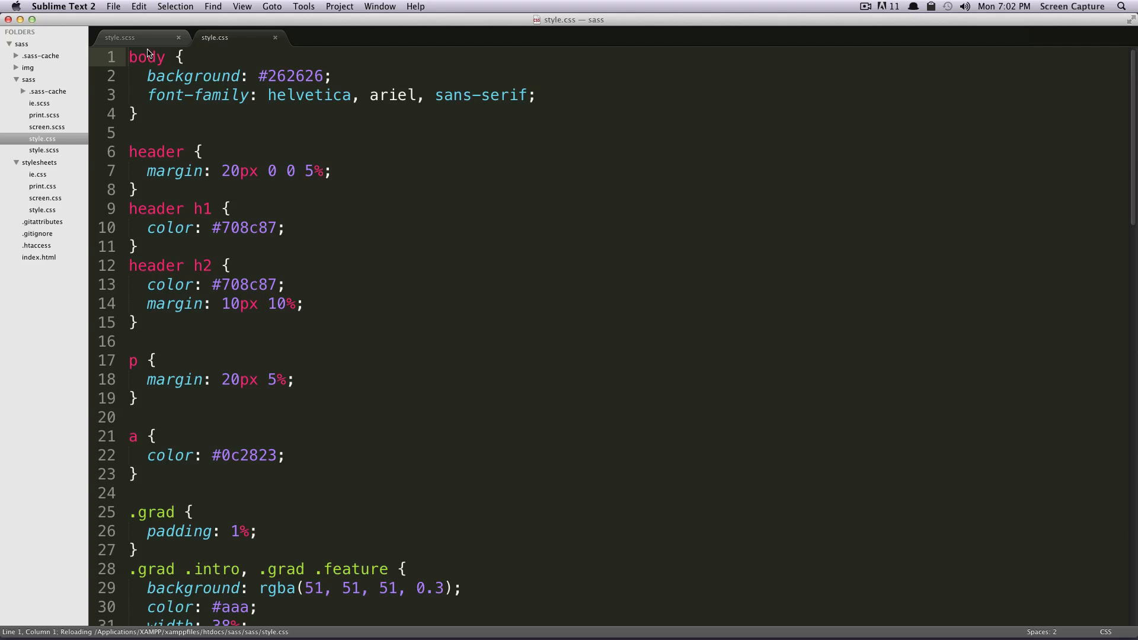
click(352, 95)
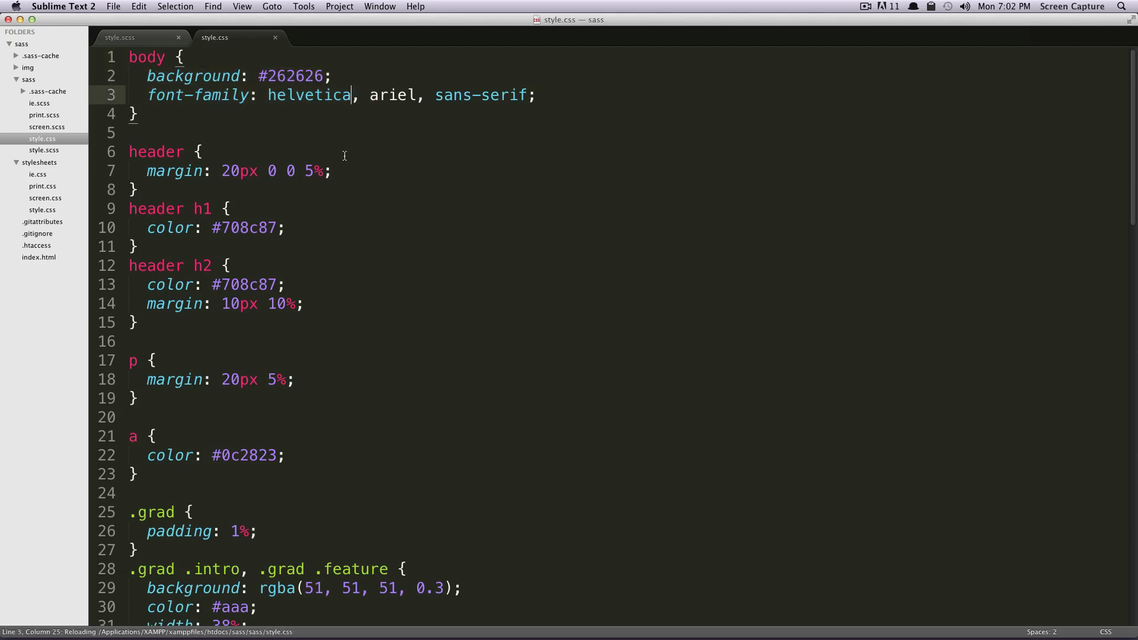
scroll(down, 3)
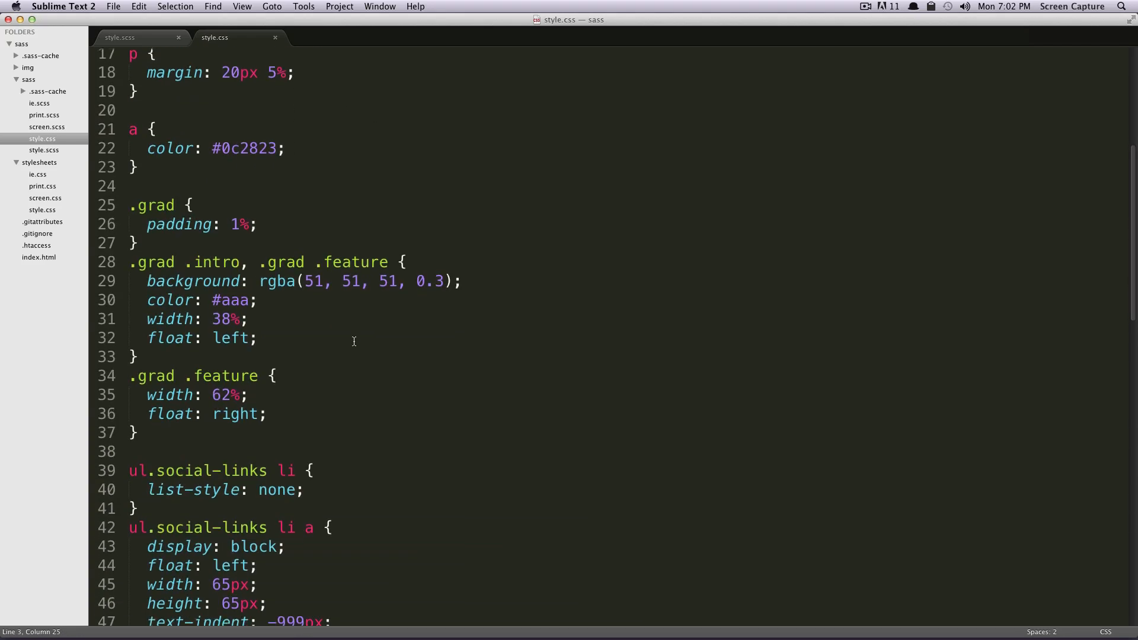
scroll(down, 3)
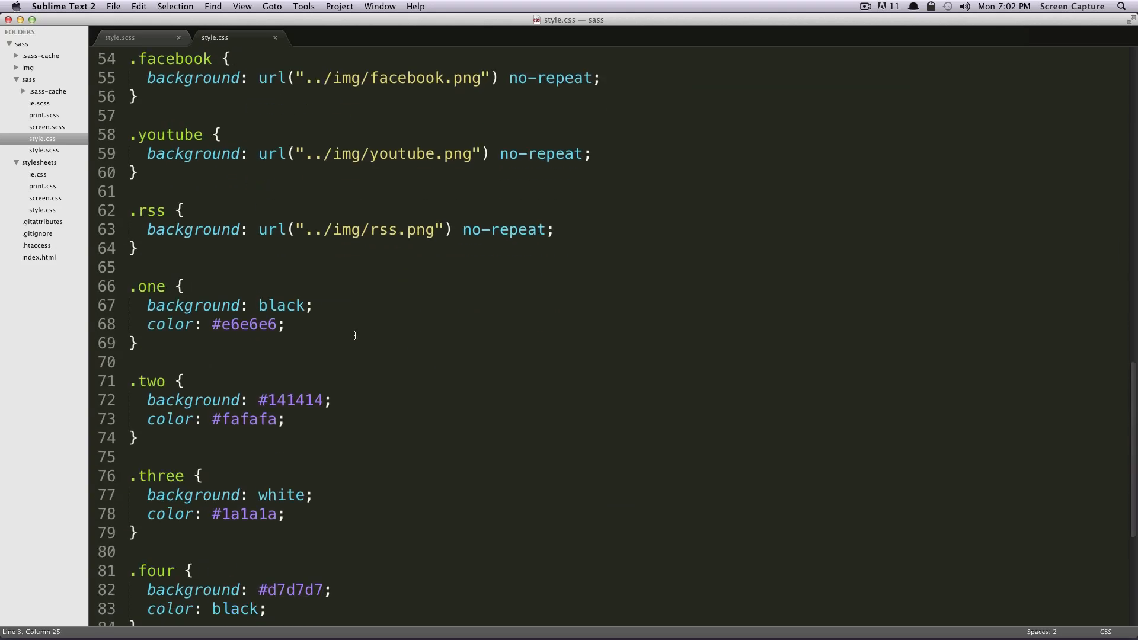
scroll(down, 3)
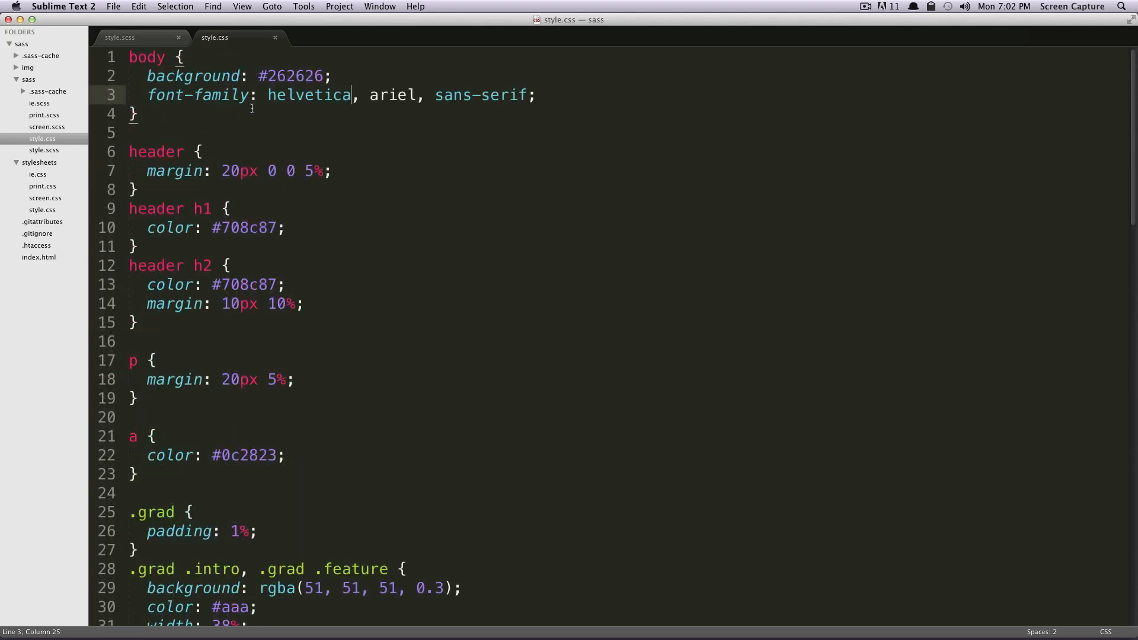
mouse_move(276, 150)
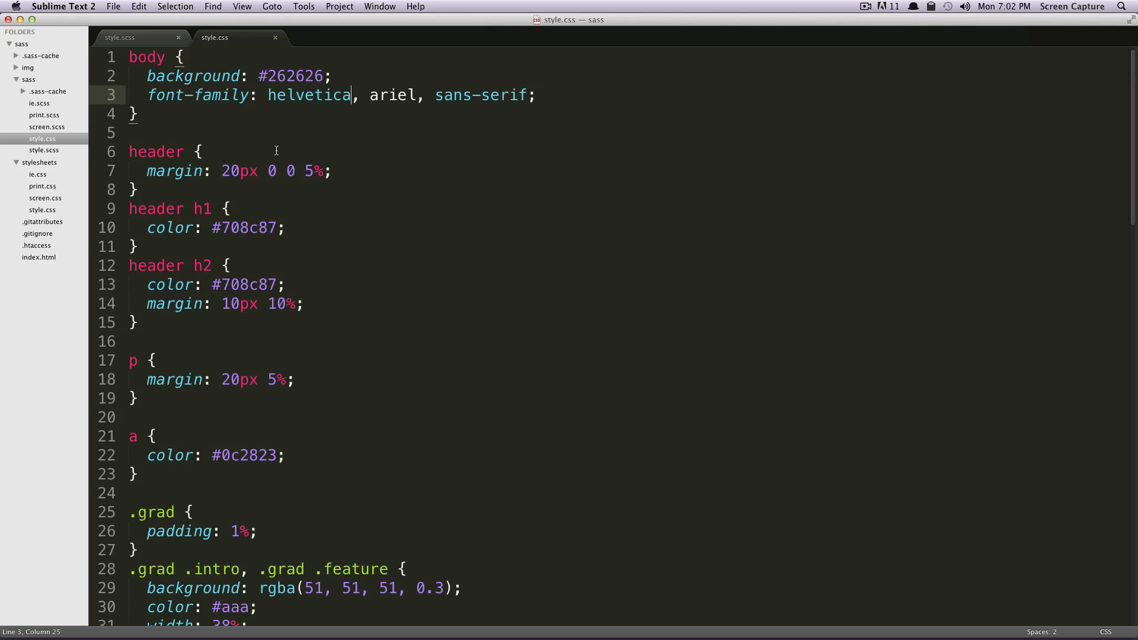
mouse_move(145, 38)
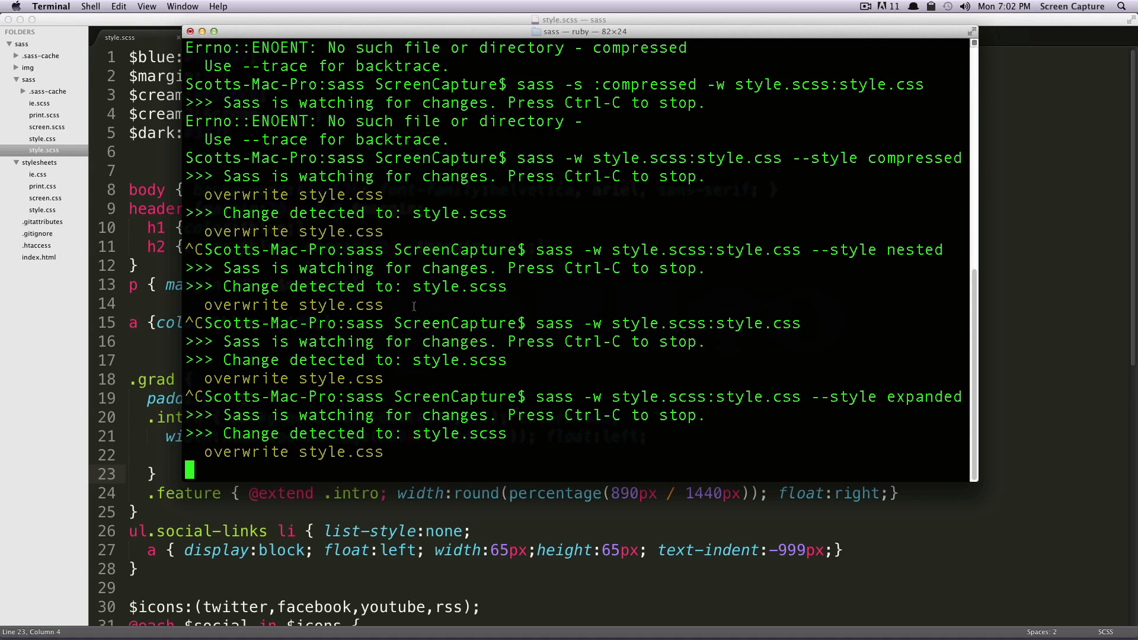
Stop the watcher and run 'sass -w style.scss:style.css --style compact'
key(ctrl+c)
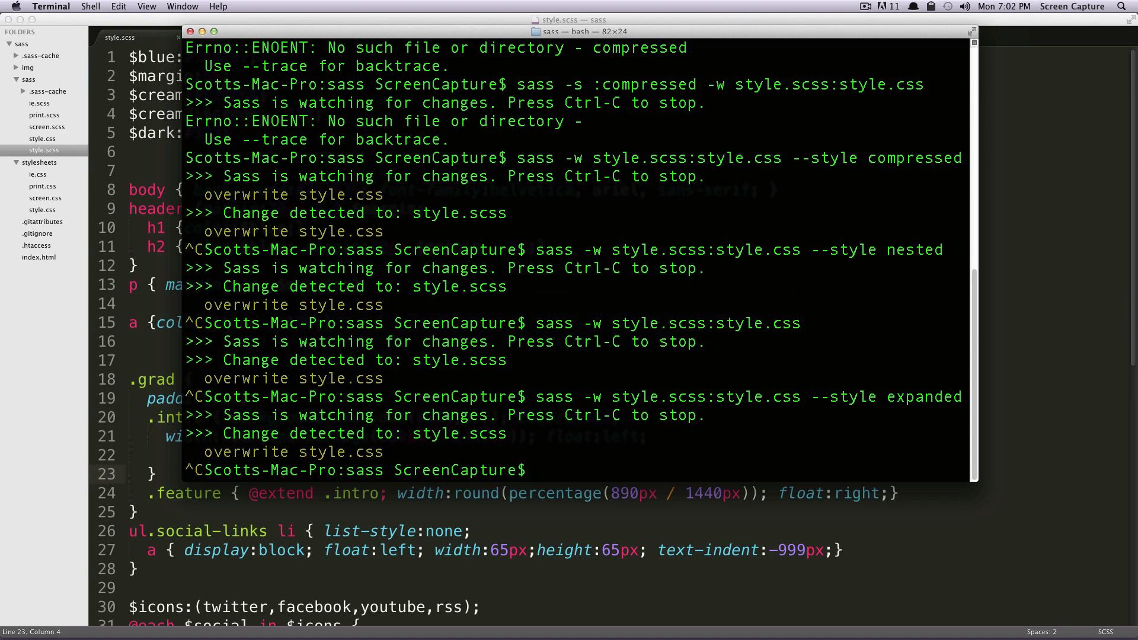
text(sass -w style.sc)
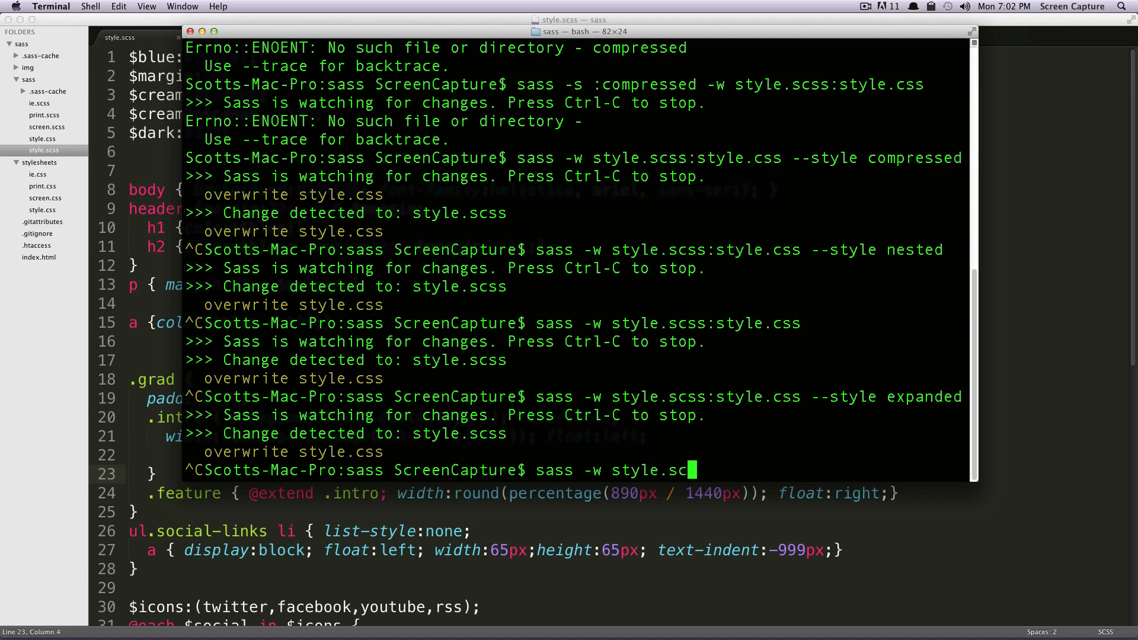
text(ss:)
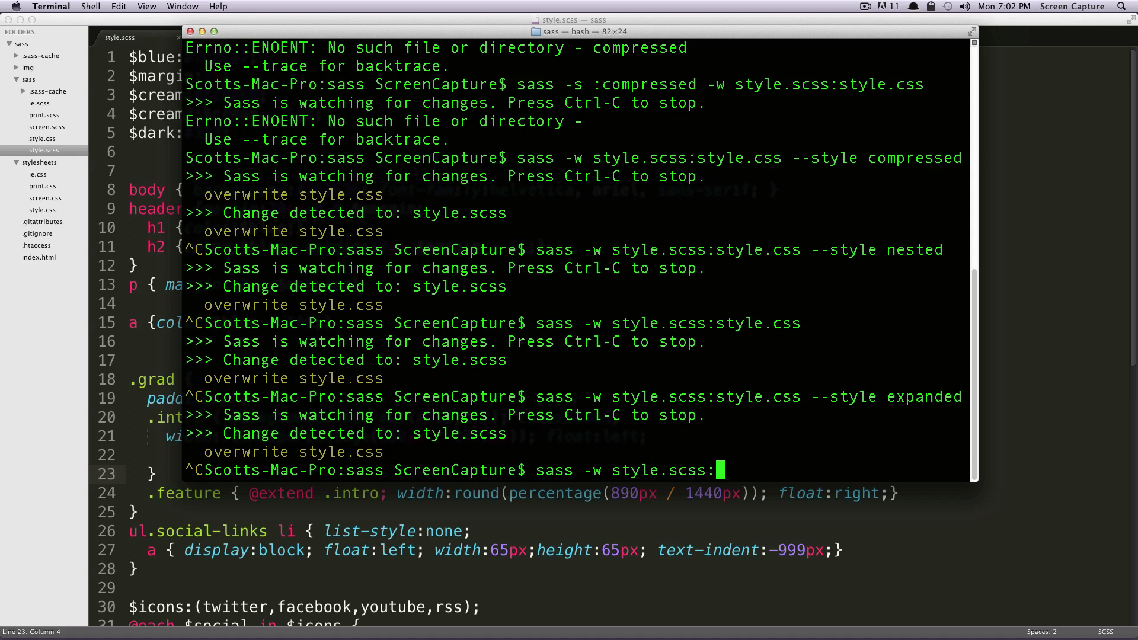
text(style.css)
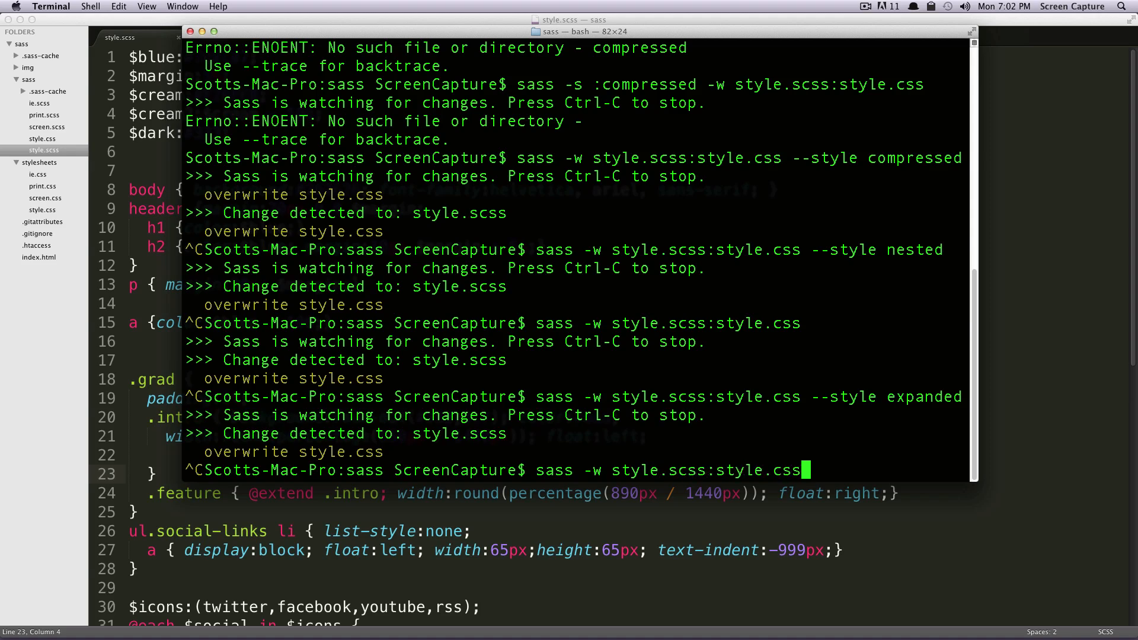
text(--style.)
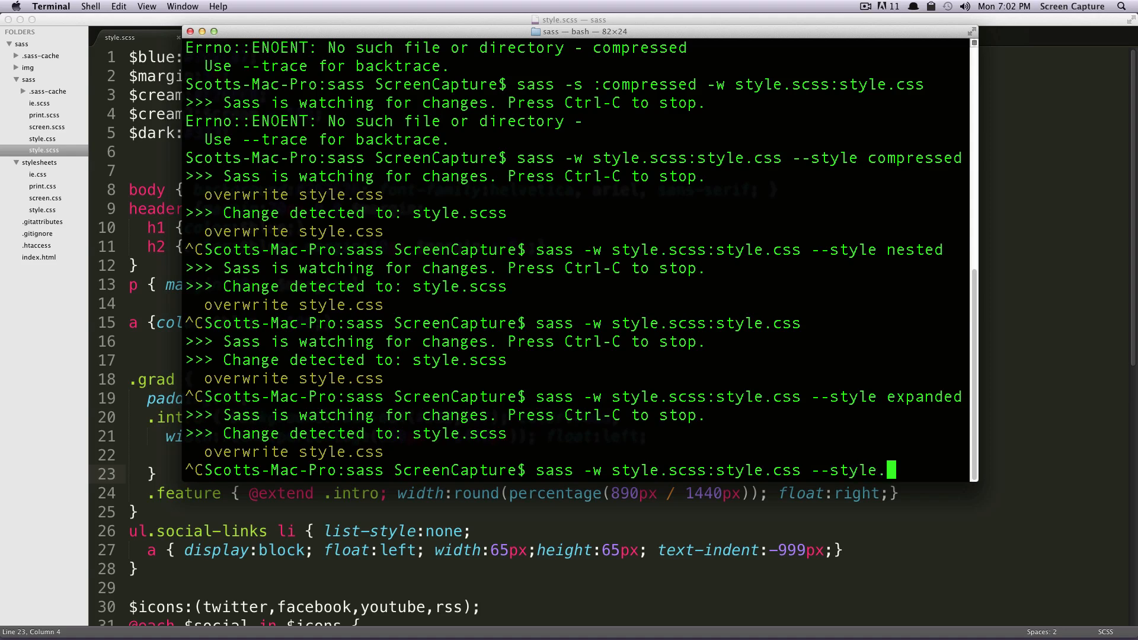
key(Backspace)
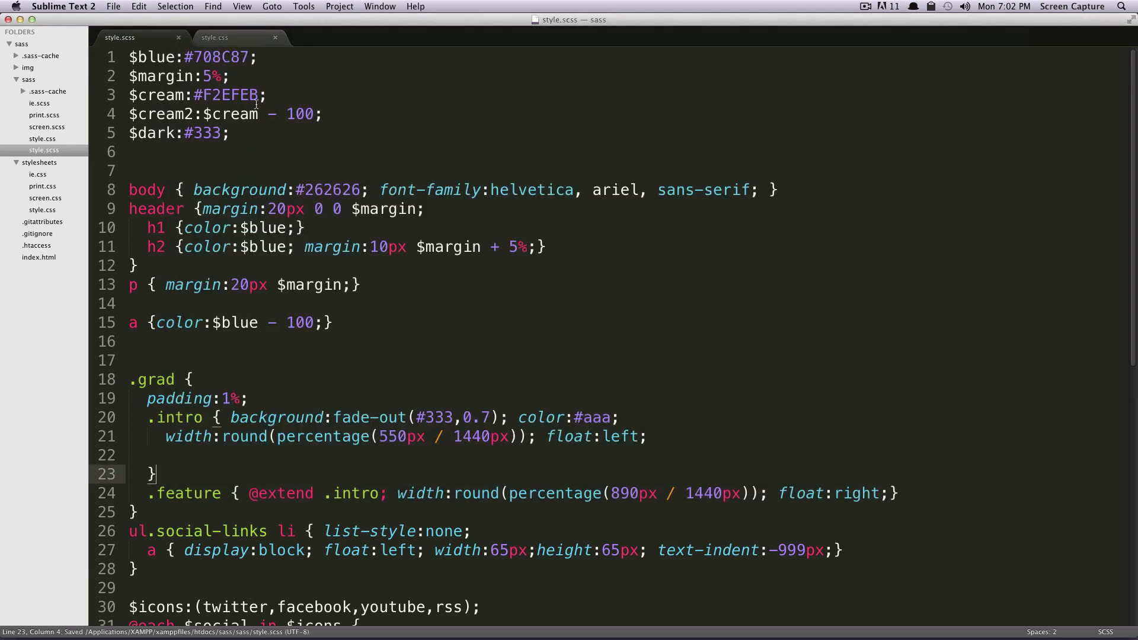
Scroll through style.css showing compact output with each rule on one line, then return to style.scss
click(214, 37)
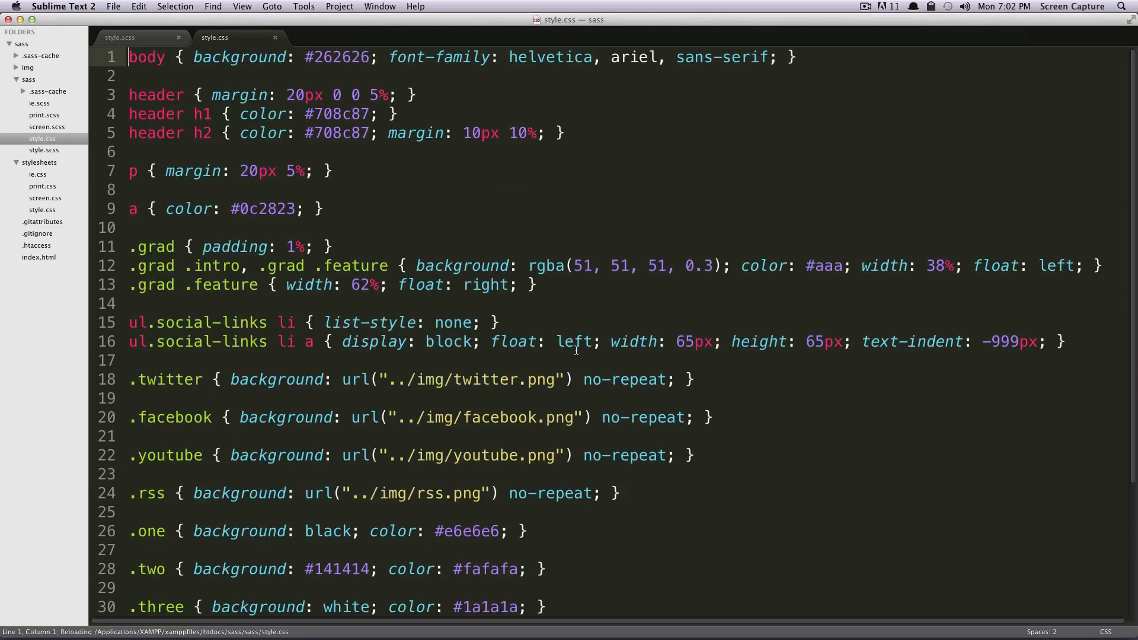
double_click(447, 265)
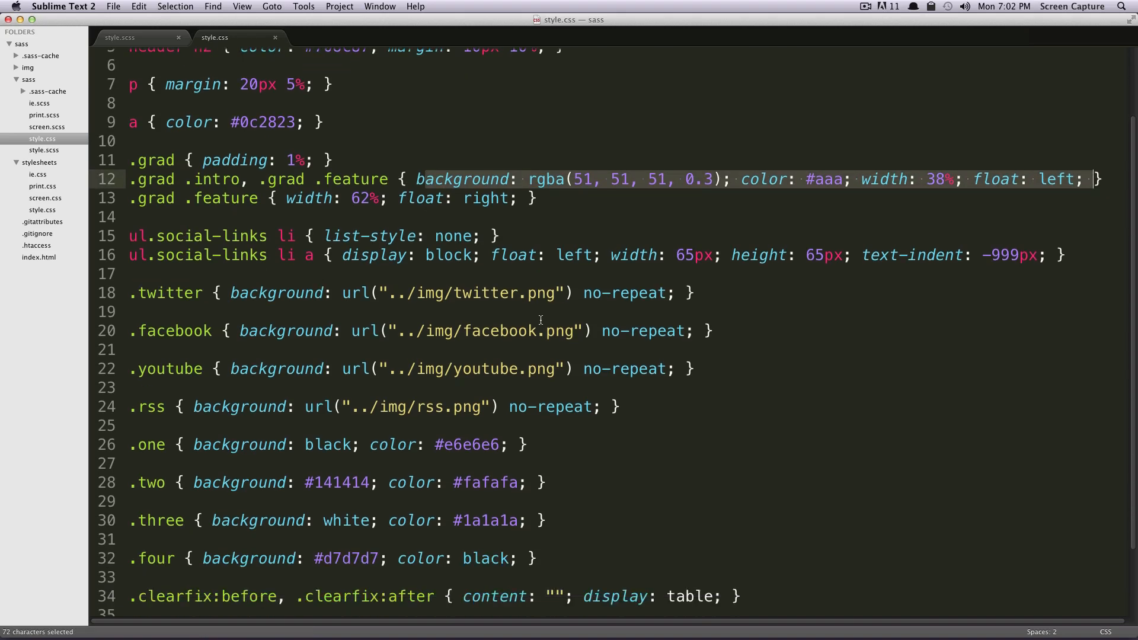
scroll(down, 3)
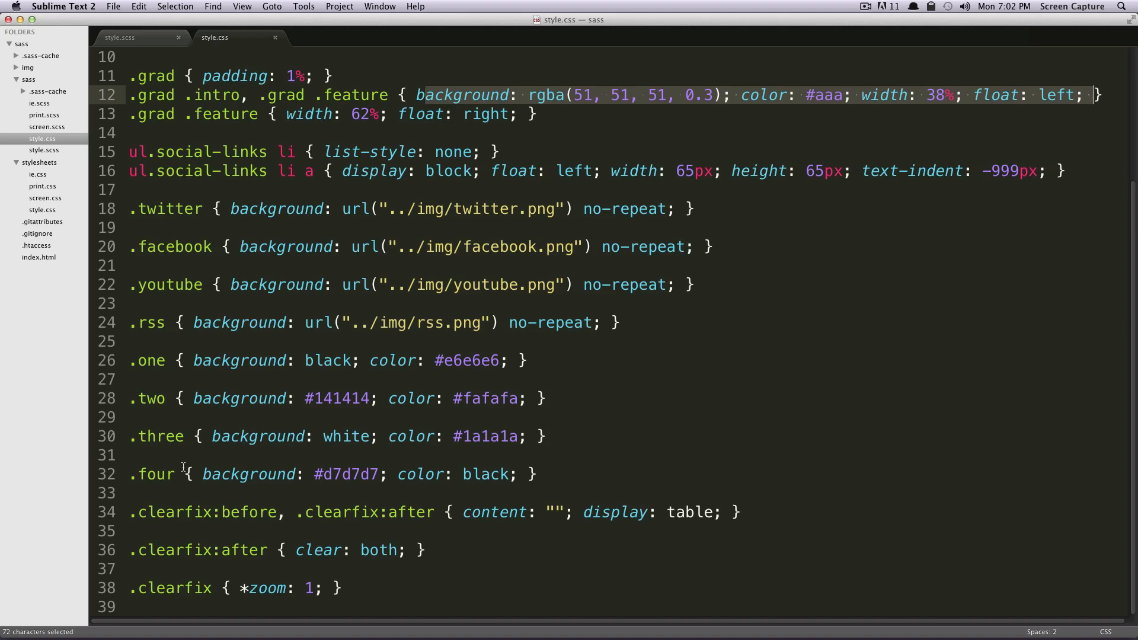
scroll(up, 3)
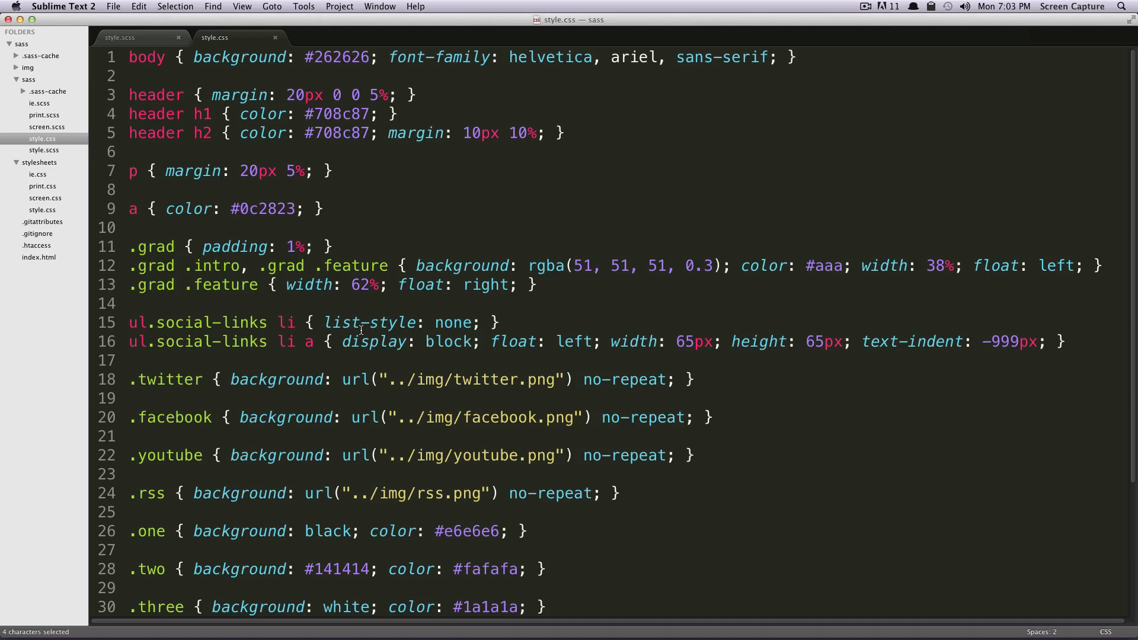
click(119, 37)
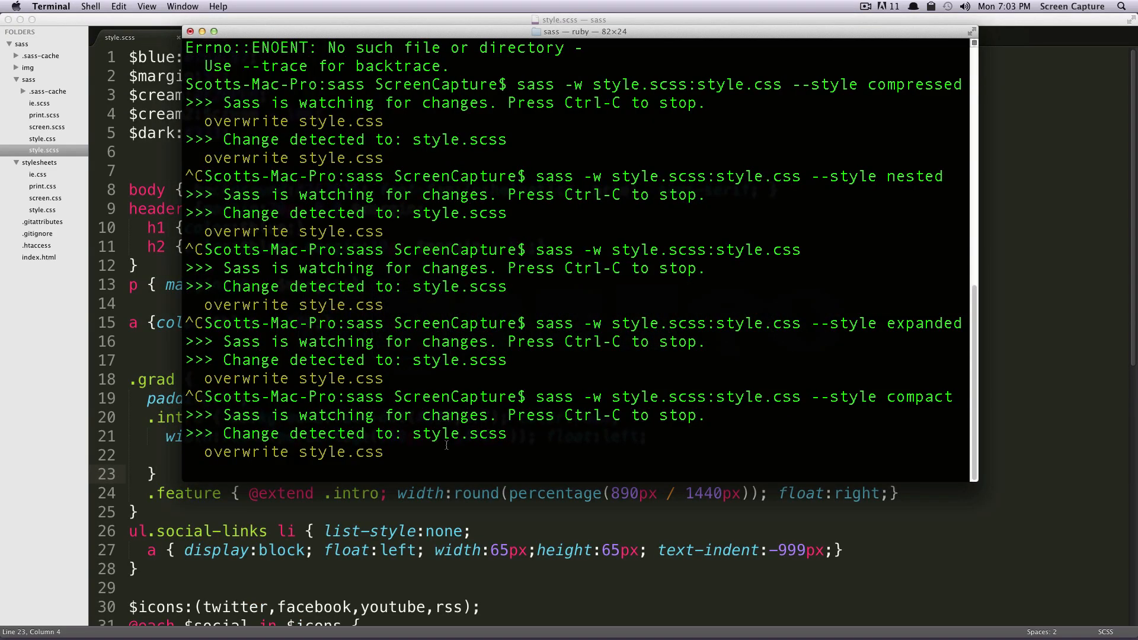
Stop the watcher and run 'sass -w style.scss:style.css --style compressed'
key(ctrl+c)
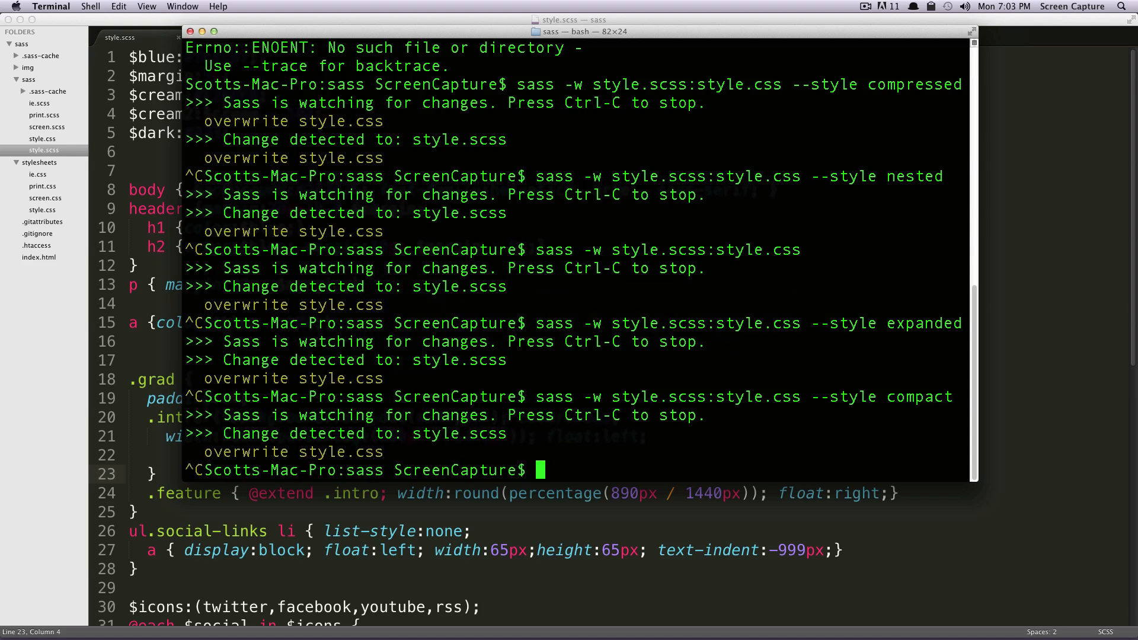
text(sass)
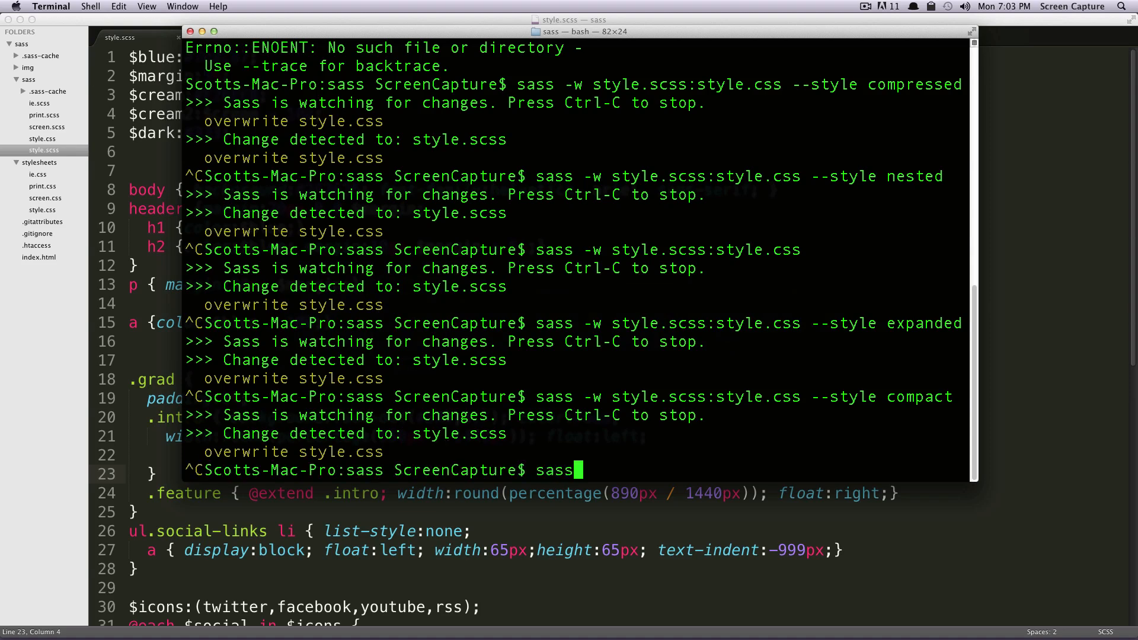
text(-w style.)
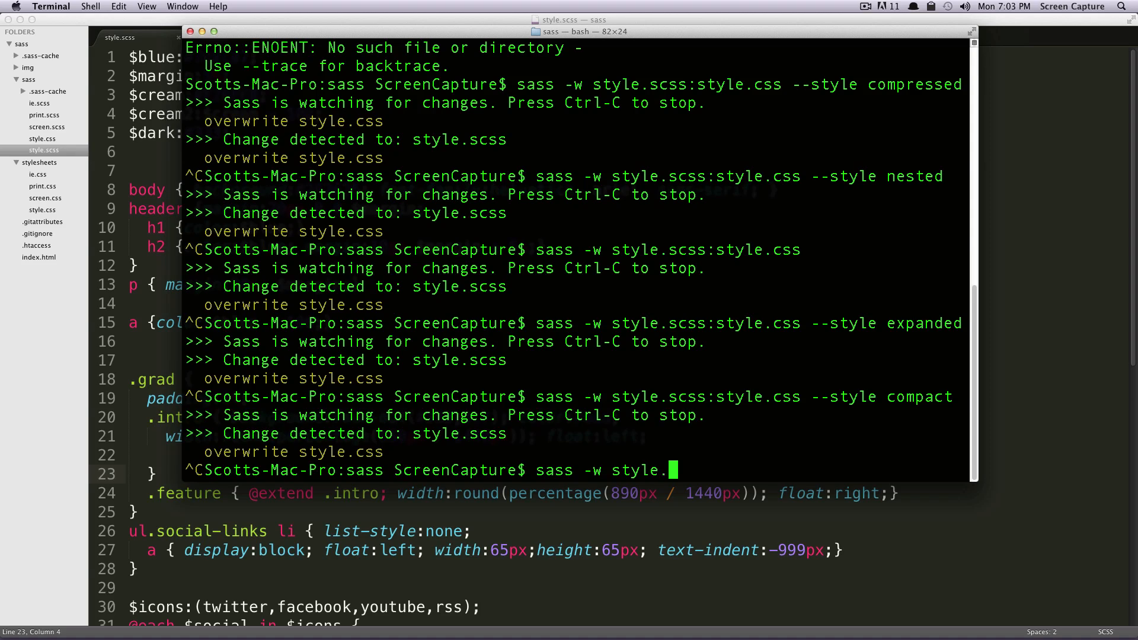
text(scss:style.css --s)
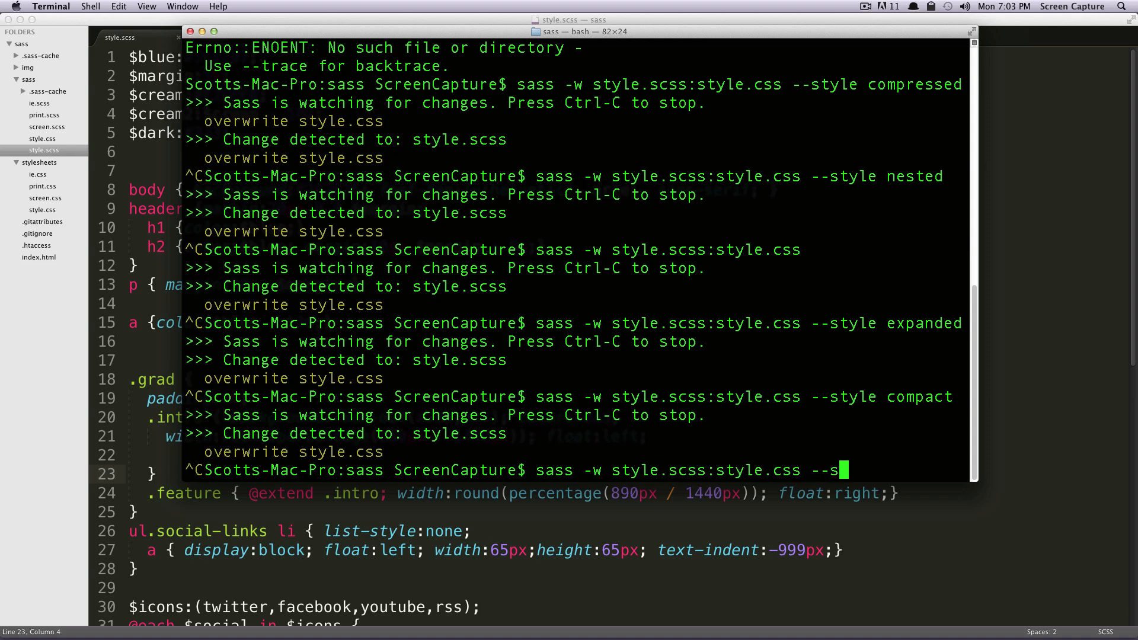
text(tyle)
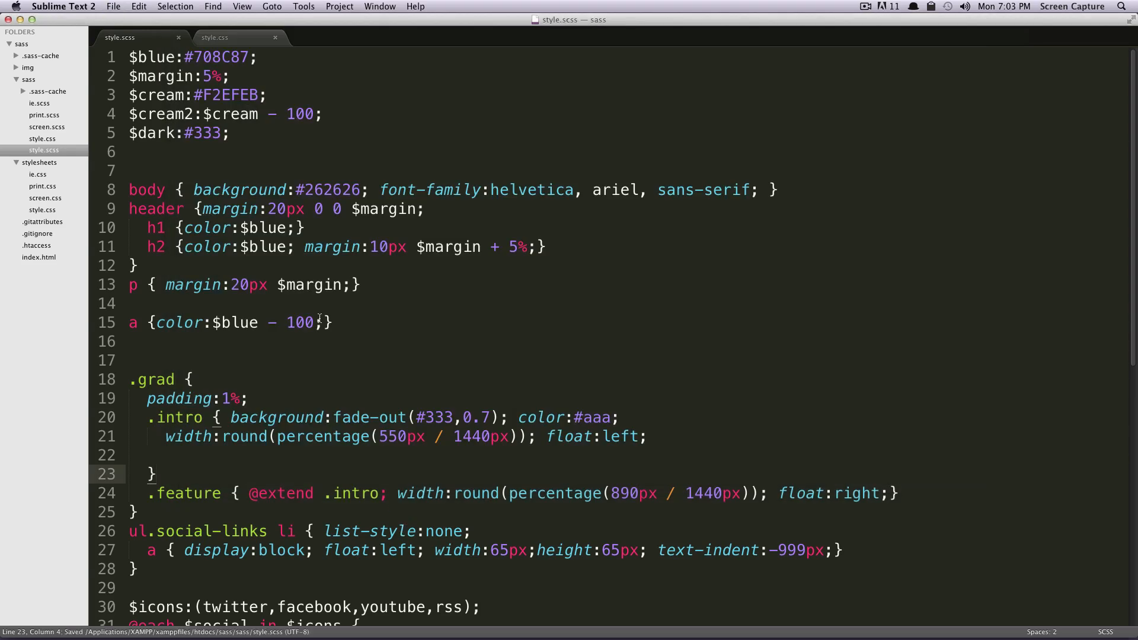
Scroll across the single minified line of style.css, then return to style.scss
click(215, 36)
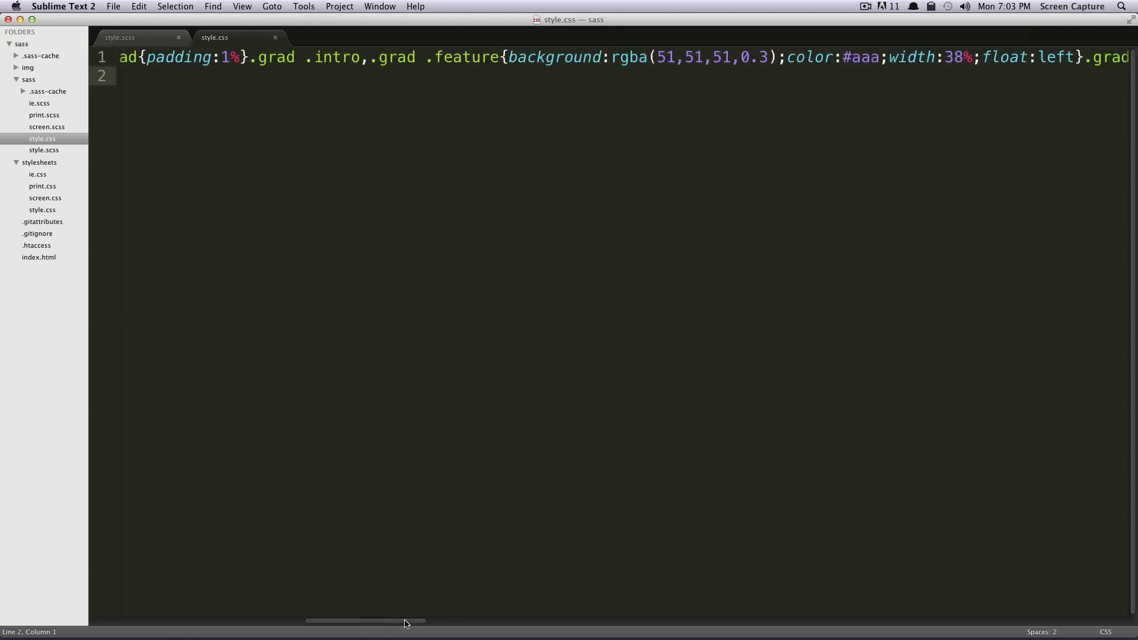
drag(407, 620, 218, 620)
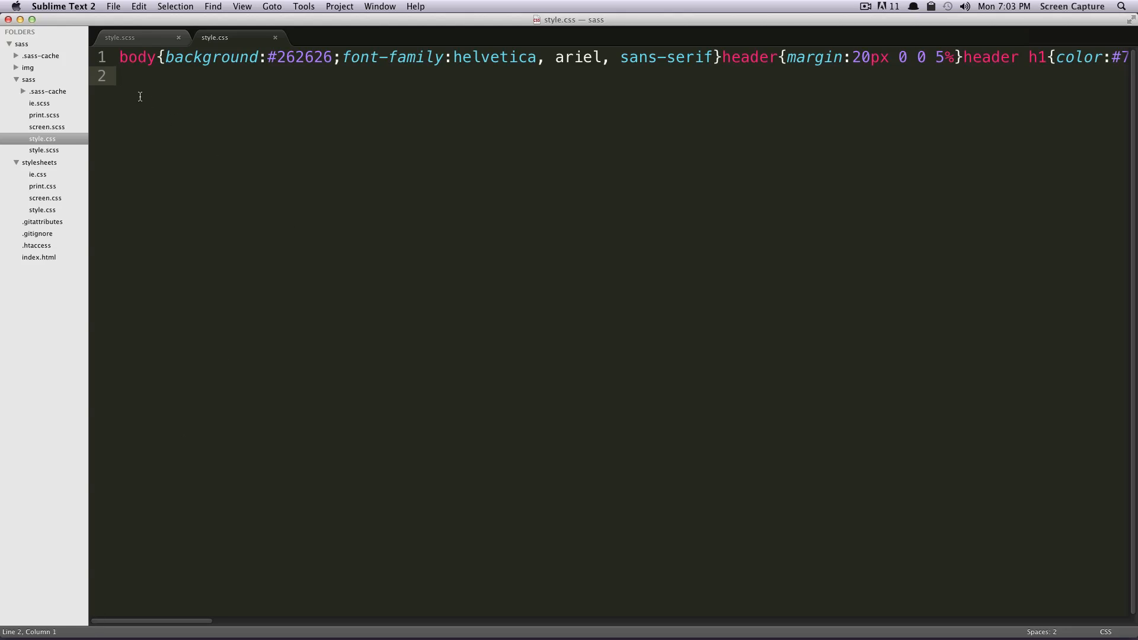
click(119, 36)
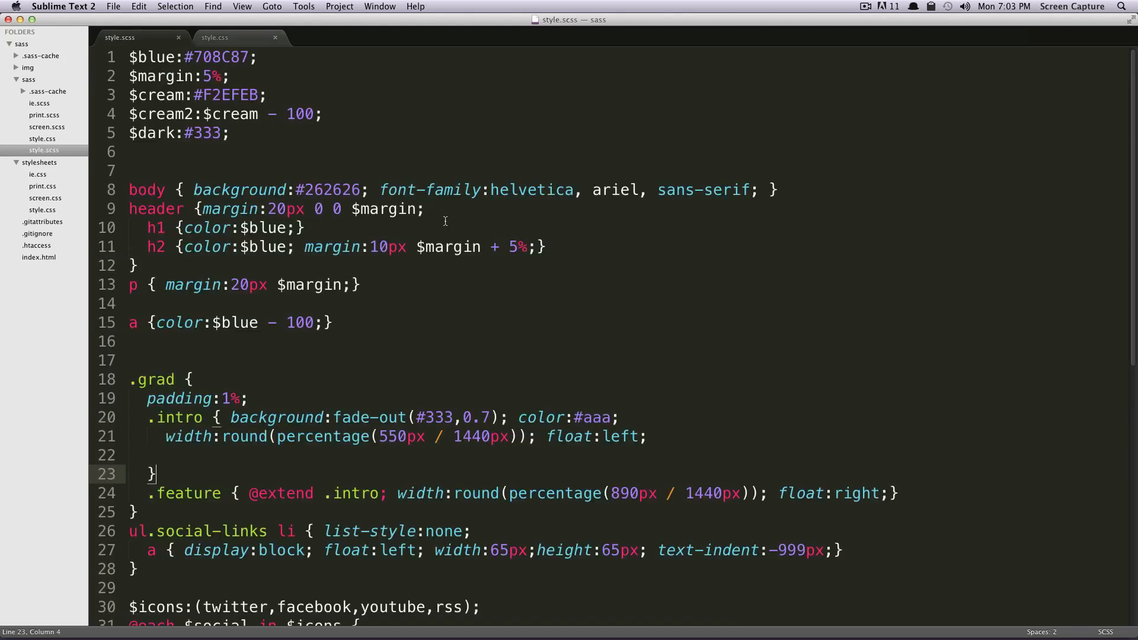
mouse_move(506, 250)
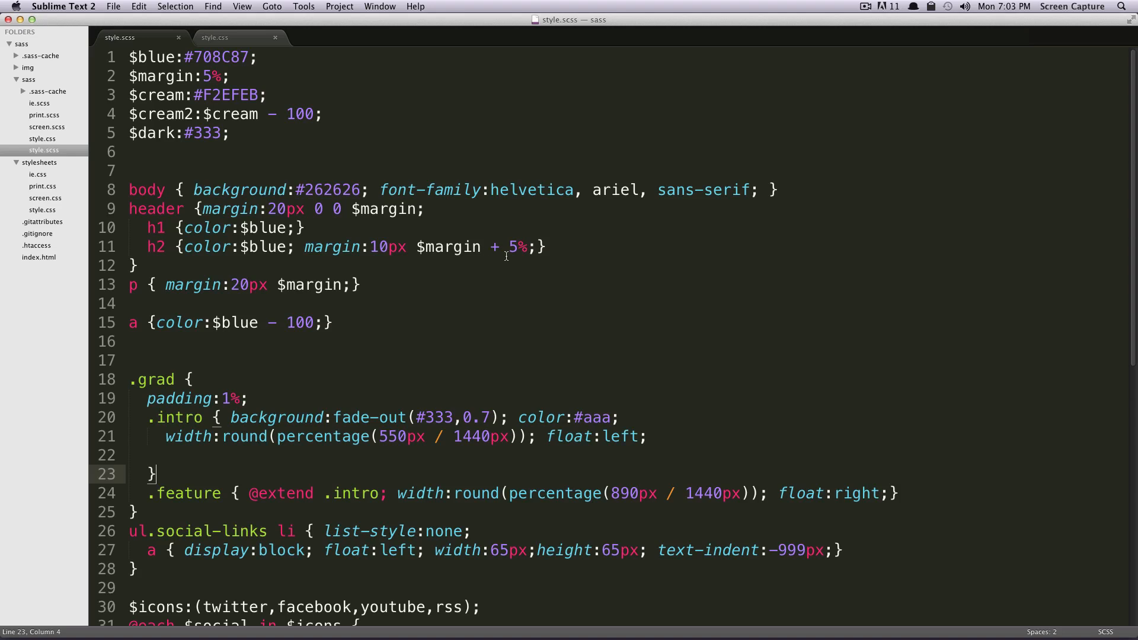